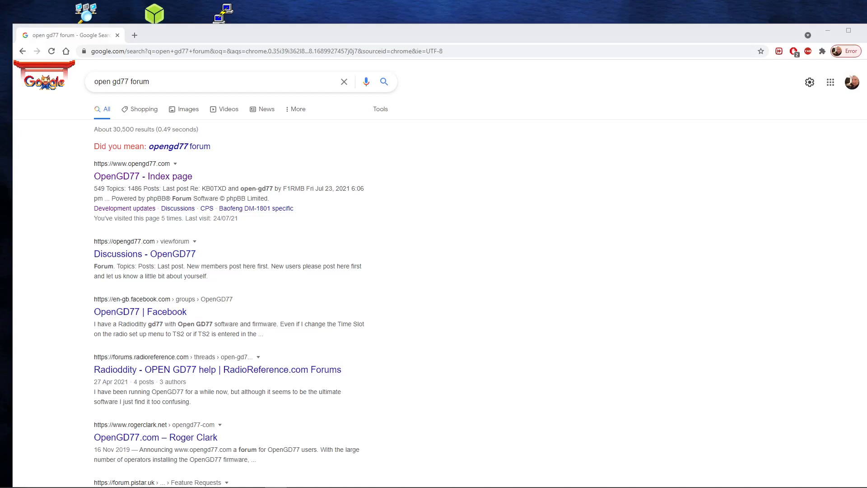
mouse_move(153, 191)
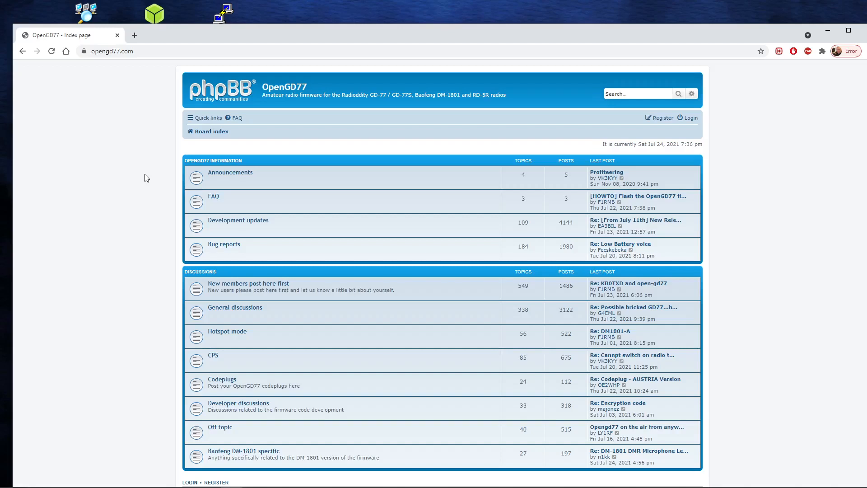
mouse_move(139, 171)
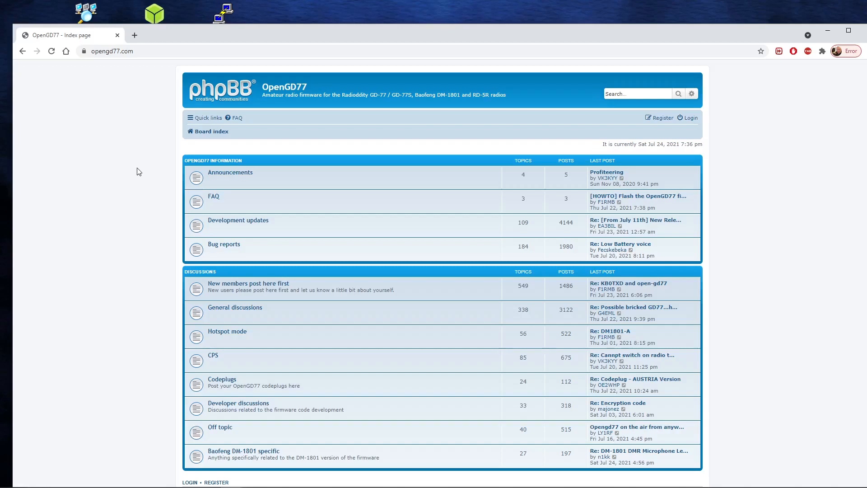
mouse_move(146, 170)
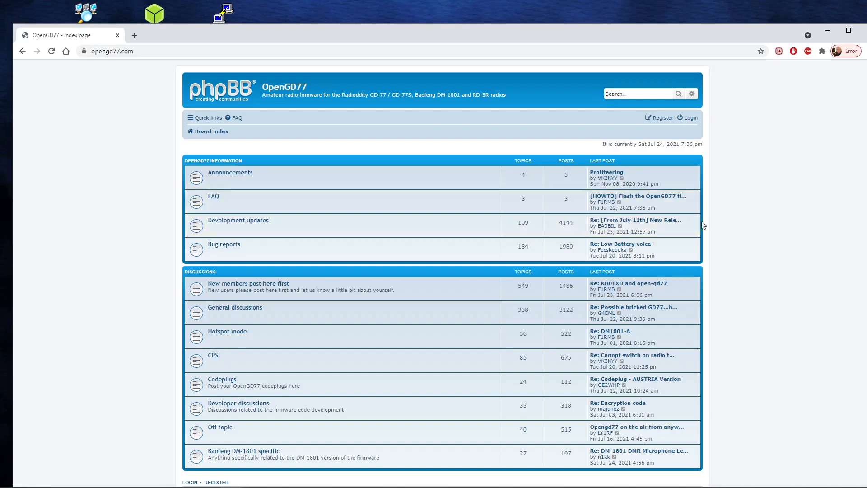
mouse_move(643, 196)
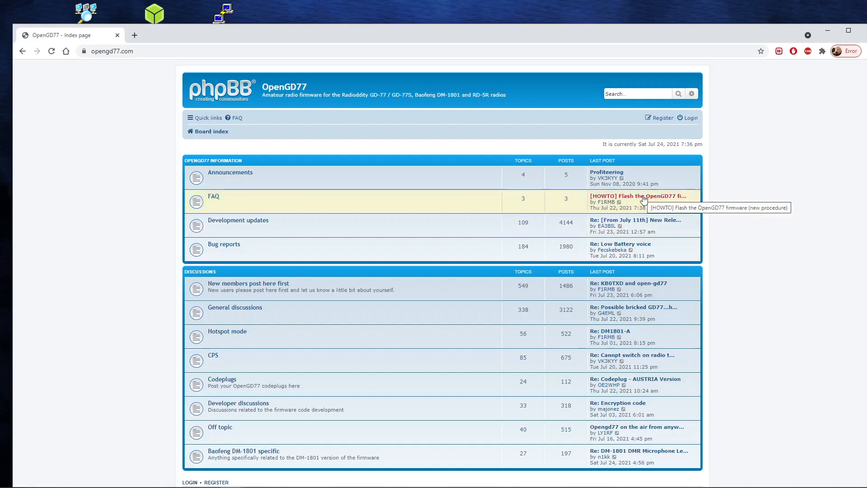
mouse_move(212, 198)
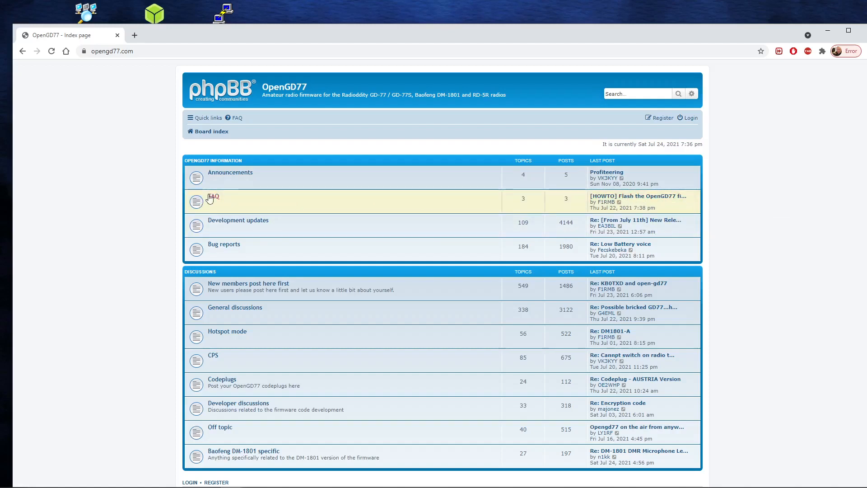
mouse_move(223, 203)
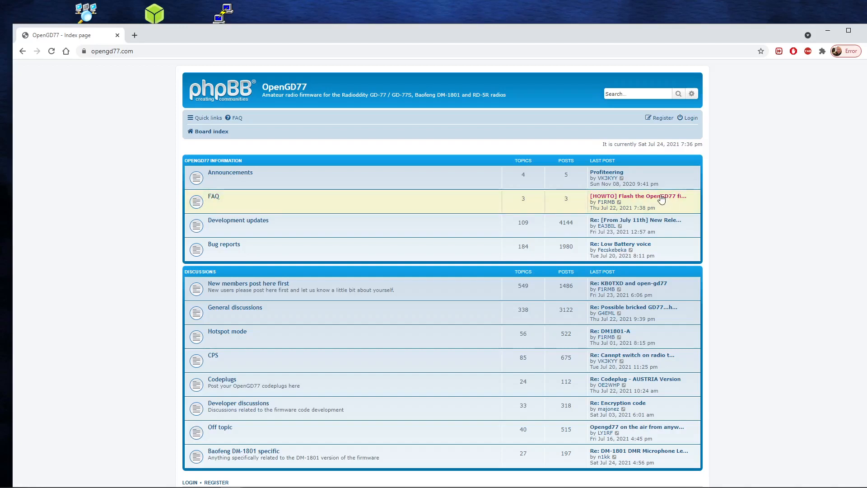
mouse_move(659, 196)
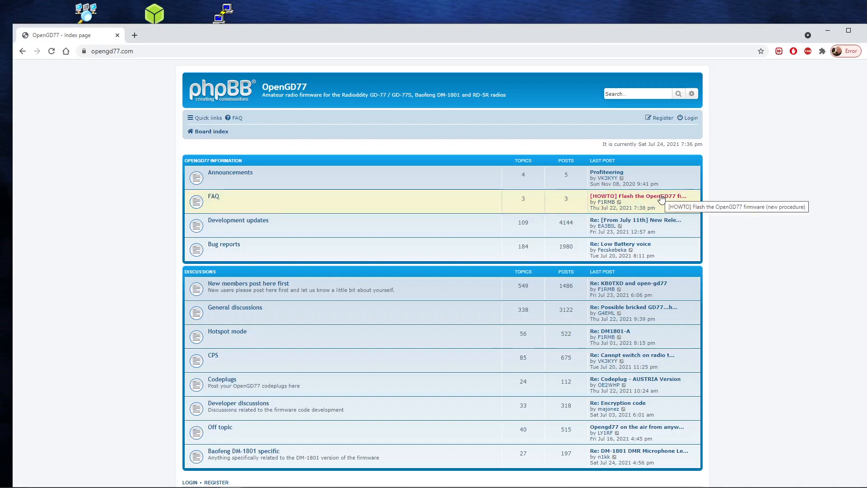
Open the '[HOWTO] Flash the OpenGD77 firmware' topic from the FAQ row
click(631, 195)
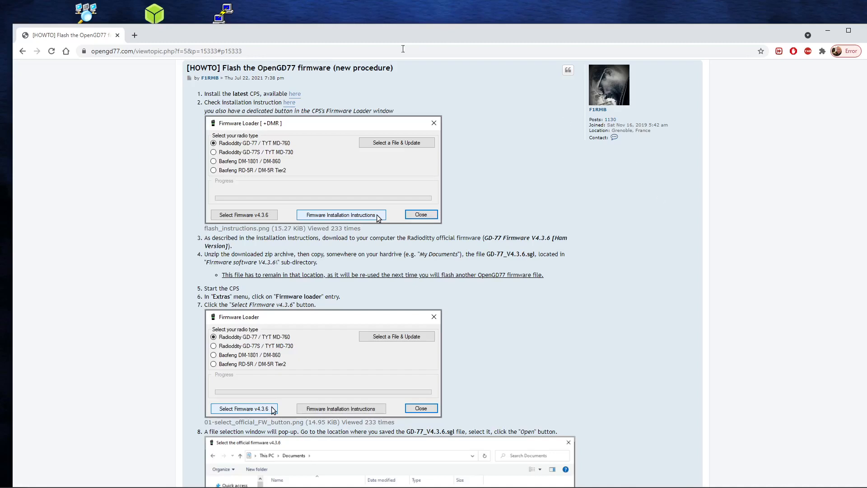
mouse_move(296, 96)
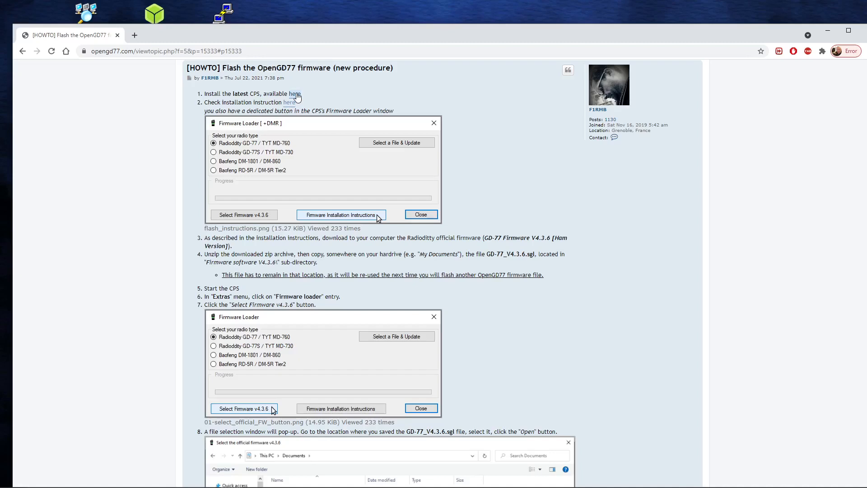
mouse_move(180, 104)
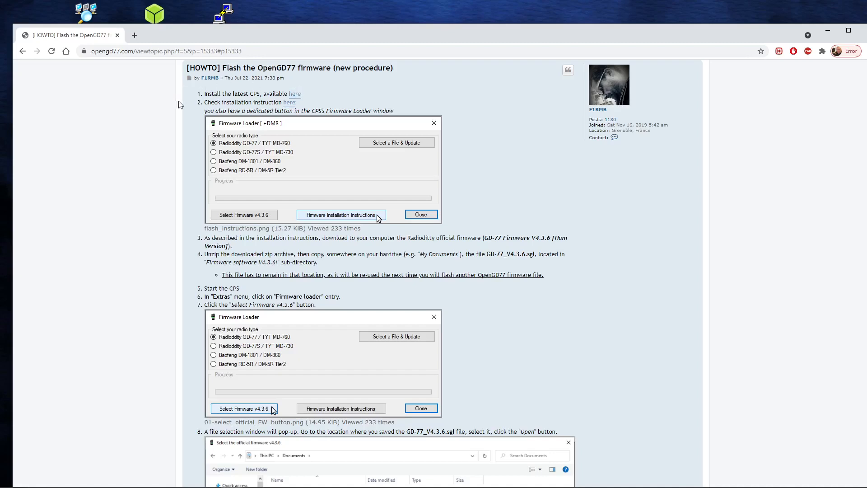
mouse_move(202, 105)
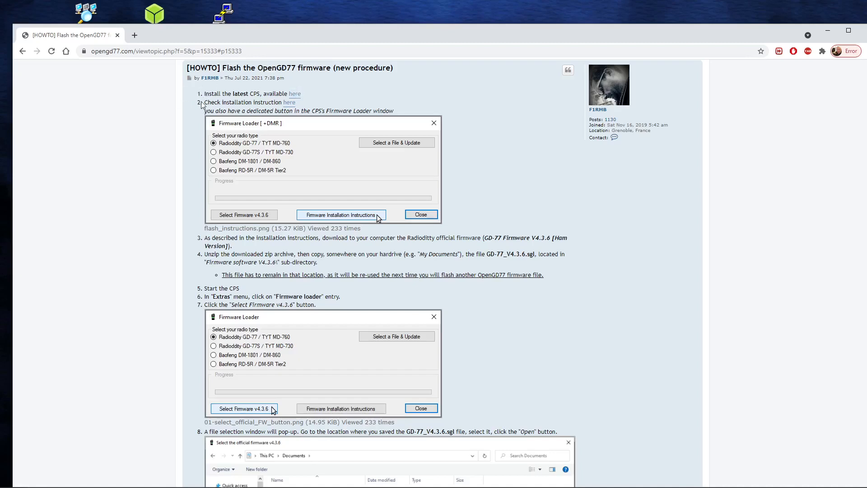
mouse_move(291, 105)
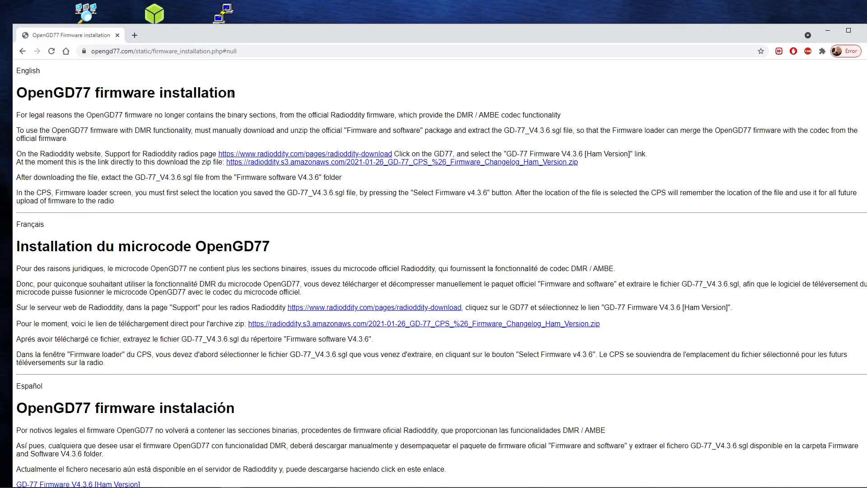
mouse_move(328, 165)
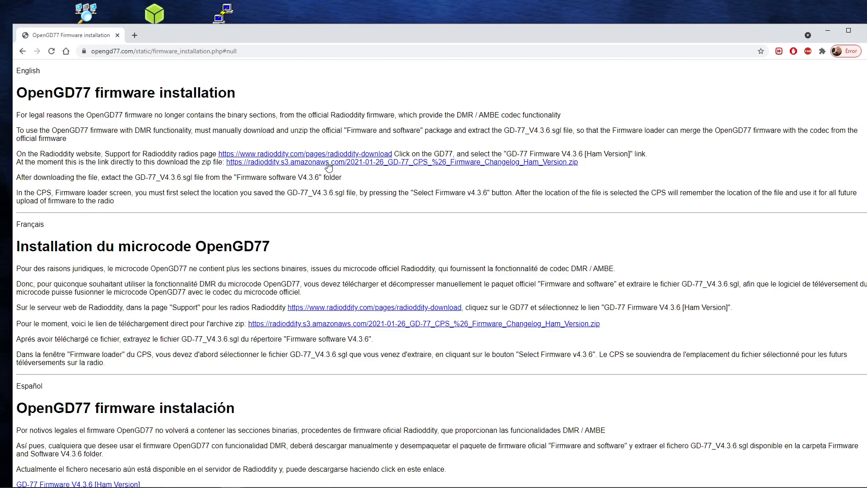
mouse_move(473, 168)
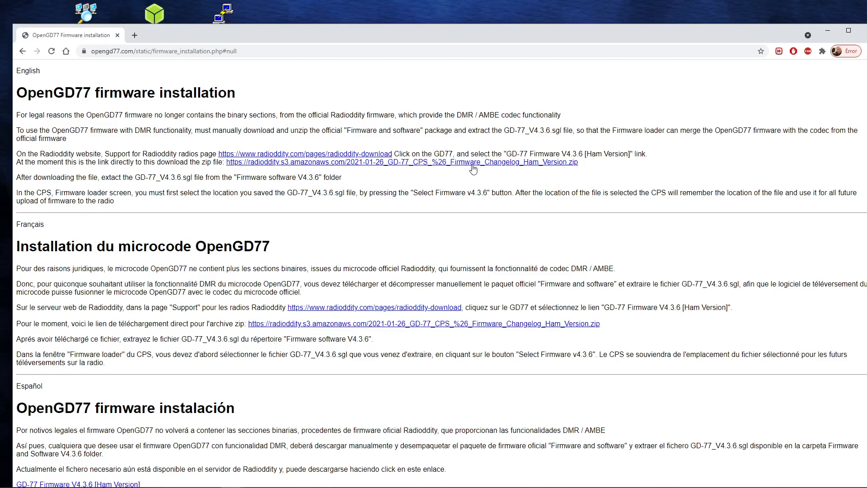
mouse_move(477, 164)
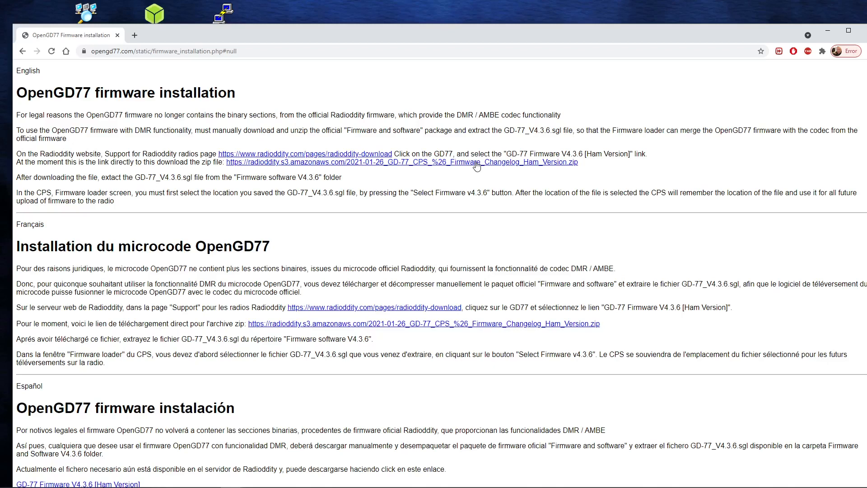
mouse_move(476, 166)
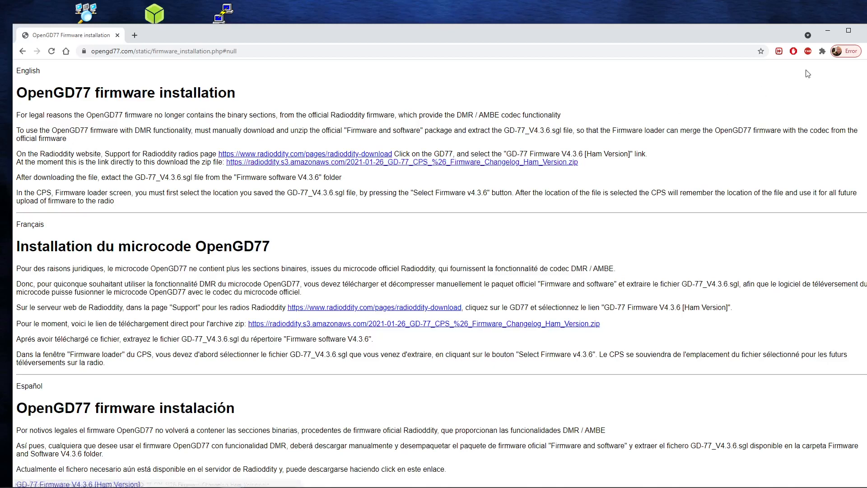
mouse_move(719, 26)
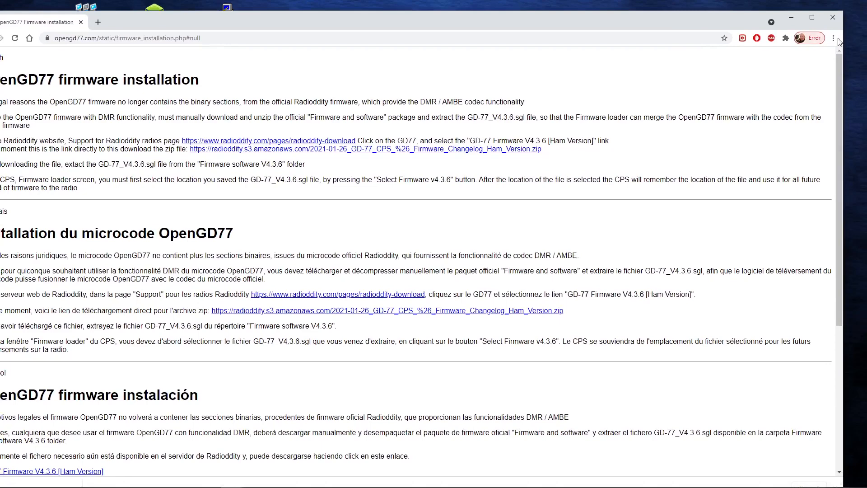
Reveal the newest GD-77 V4.3.6 firmware zip from Chrome's Downloads and open it in Explorer
click(832, 38)
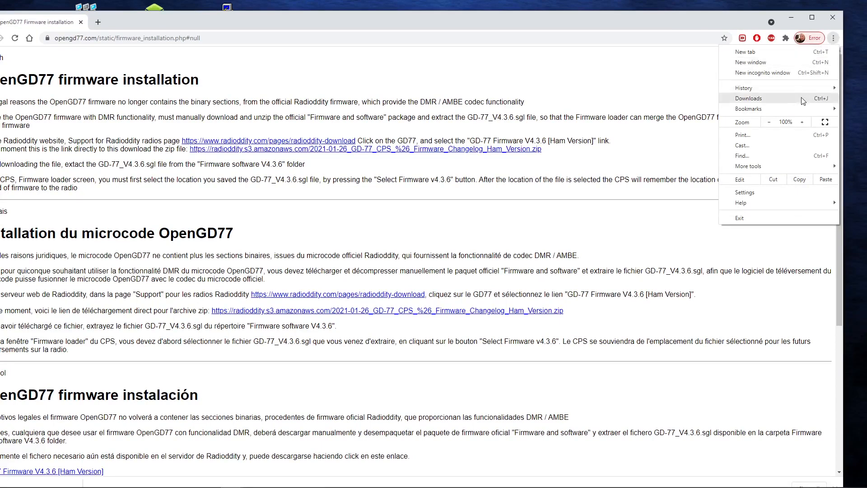
click(748, 97)
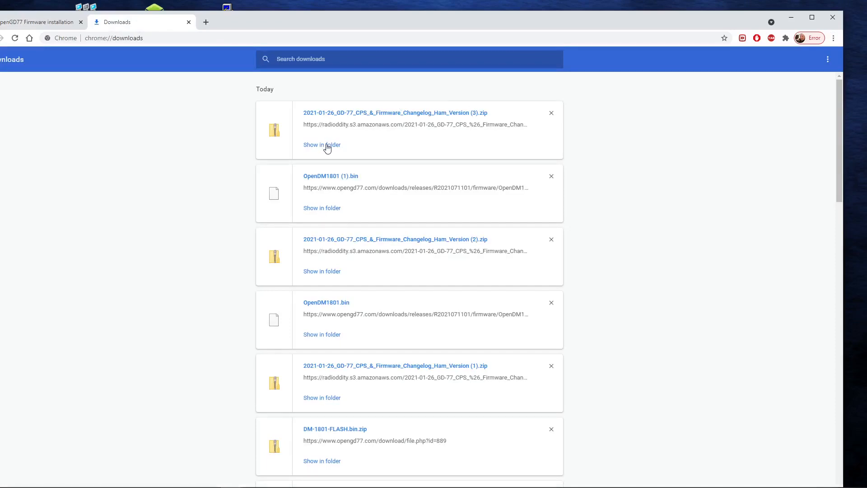
click(321, 144)
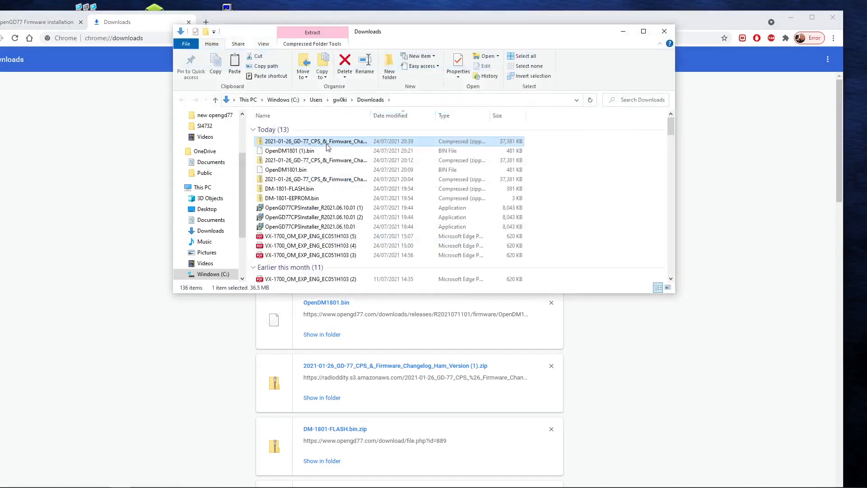
mouse_move(326, 141)
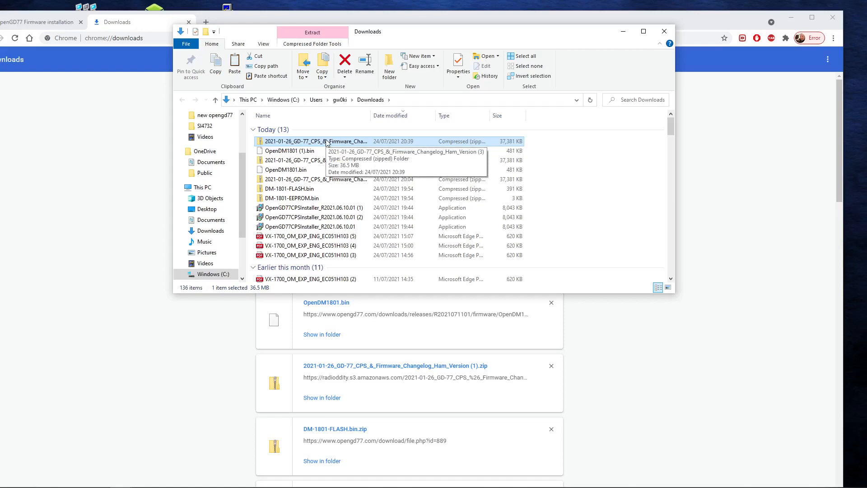
double_click(305, 140)
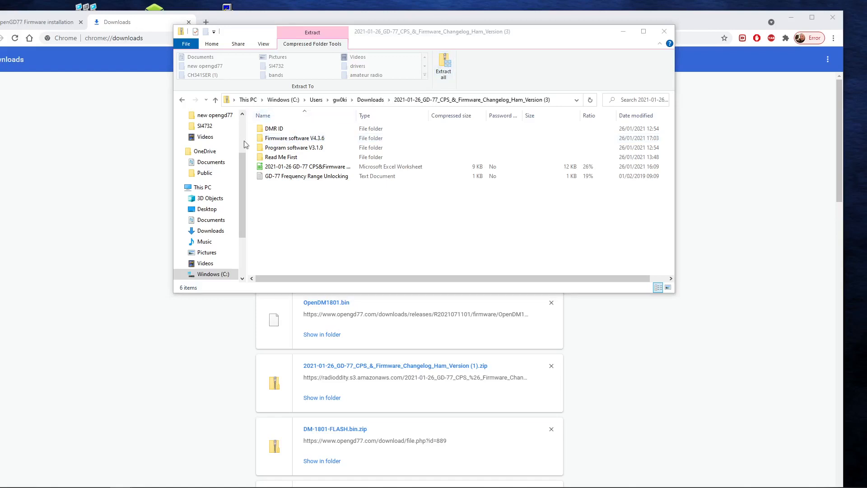
Extract the zip's contents into Documents\mygd77 as the chosen destination folder
click(444, 65)
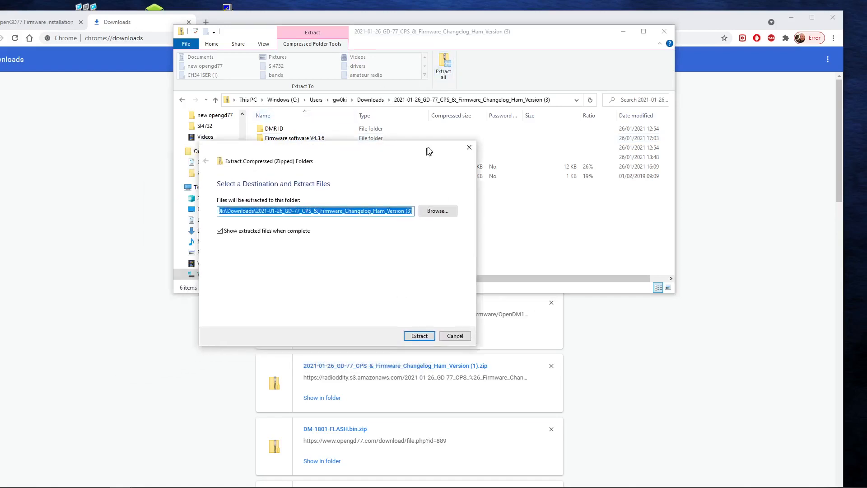
click(438, 212)
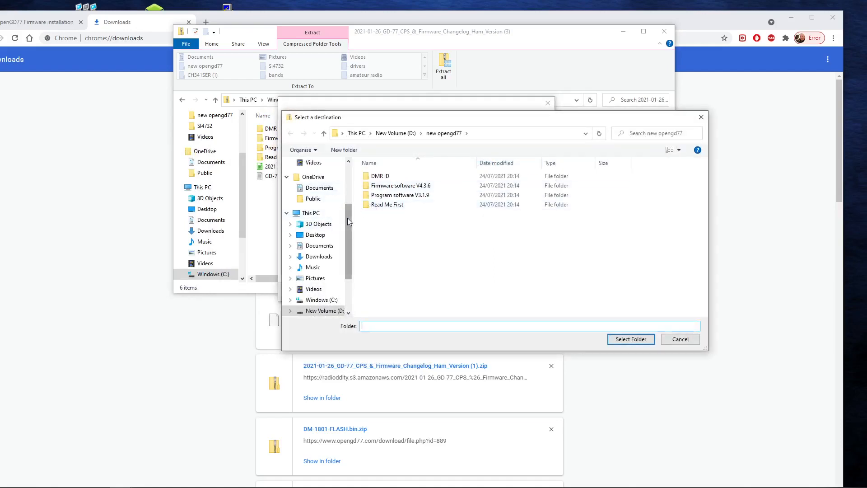
click(320, 203)
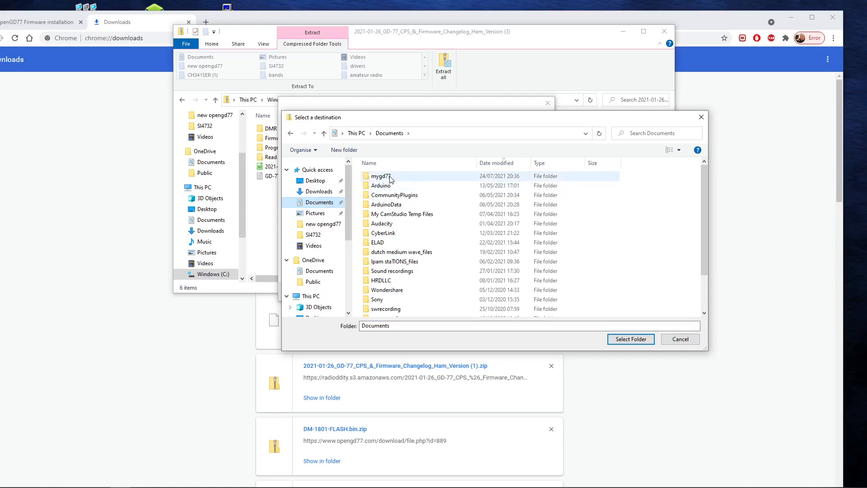
double_click(380, 176)
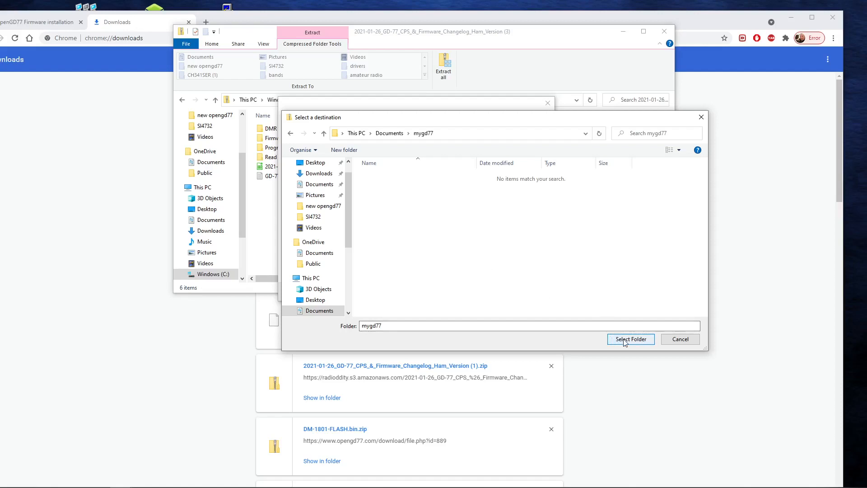
click(631, 338)
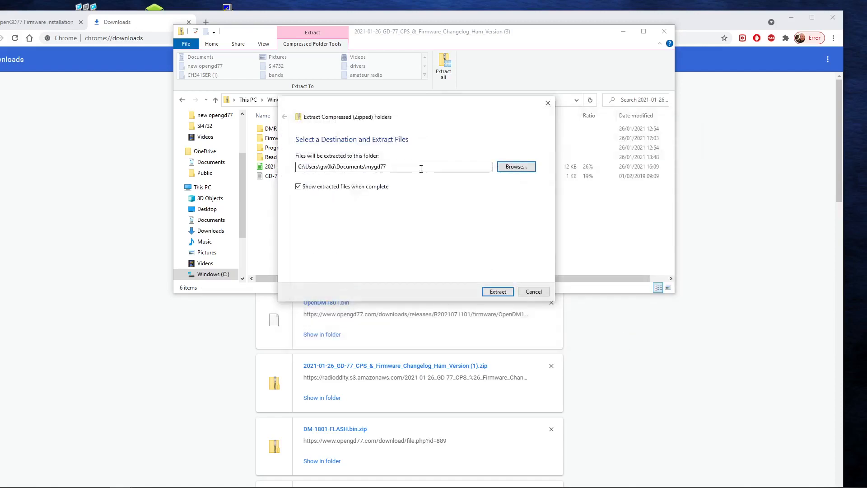
click(497, 290)
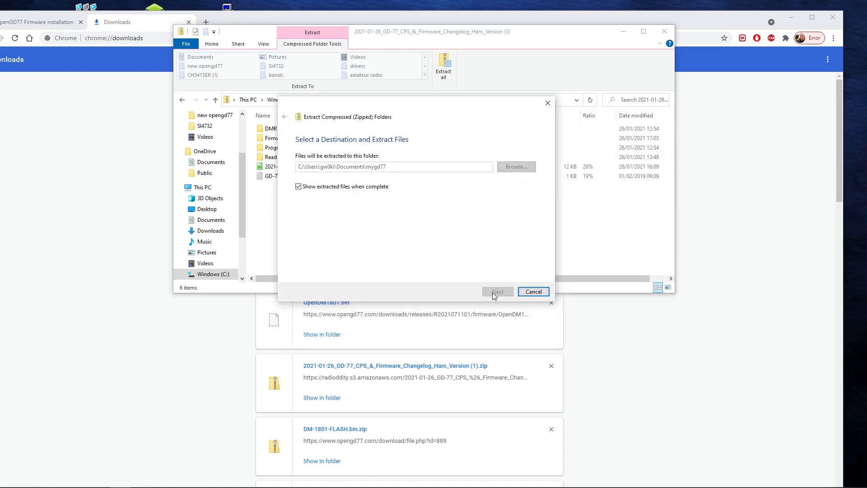
click(498, 291)
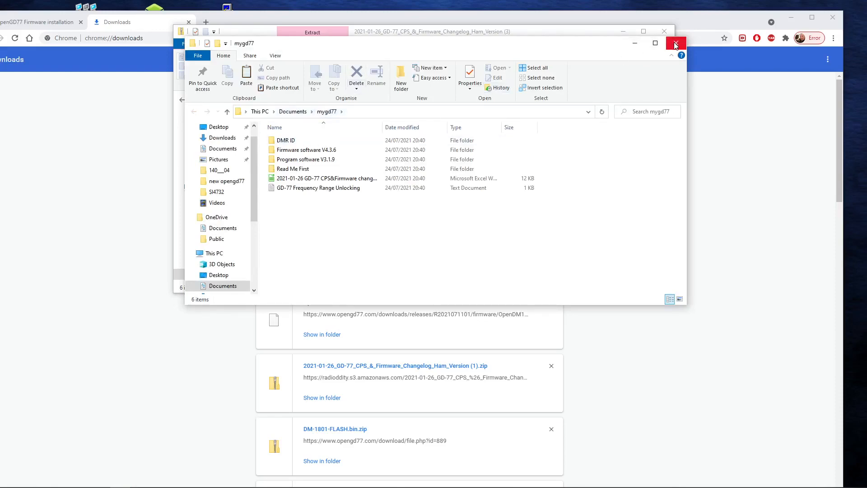
Close the mygd77 window and navigate to the forum's Development updates section
click(675, 42)
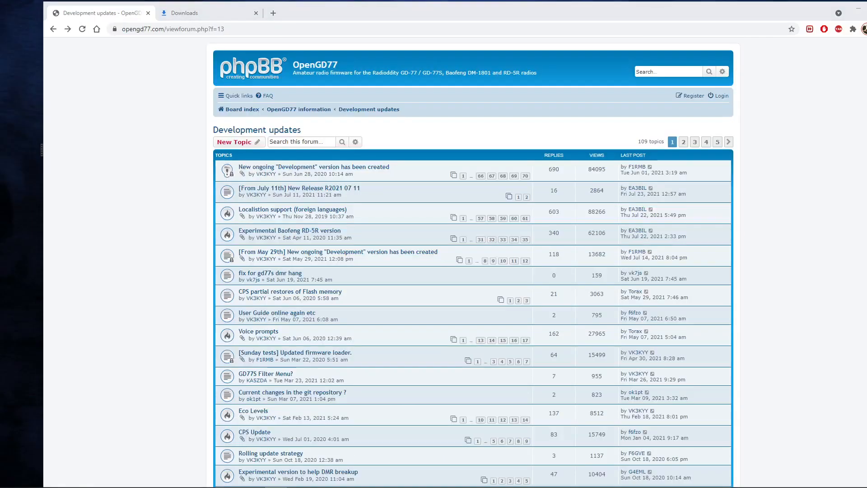
click(54, 28)
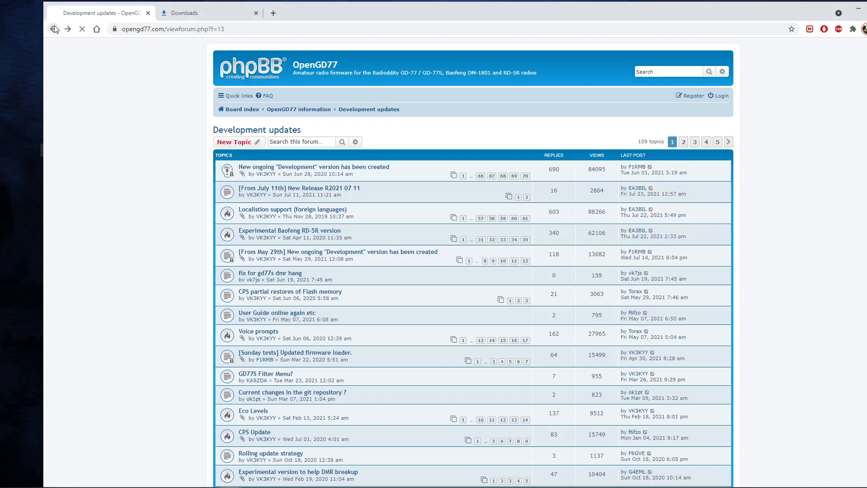
click(54, 28)
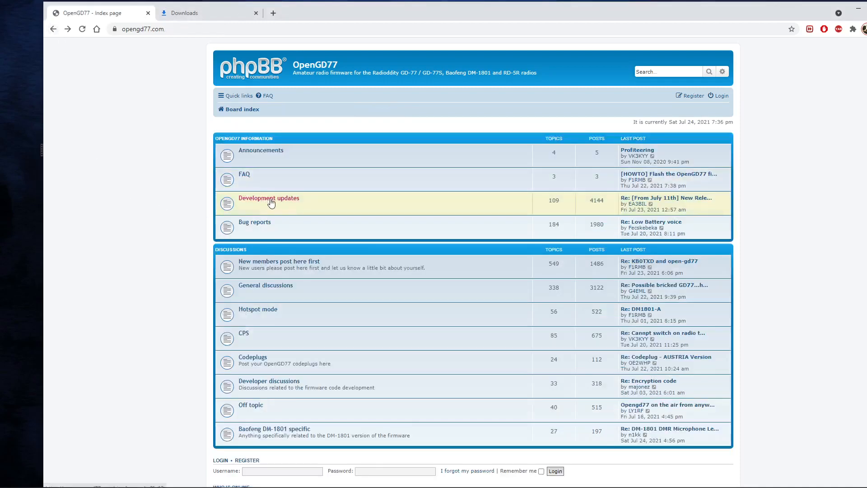
click(269, 198)
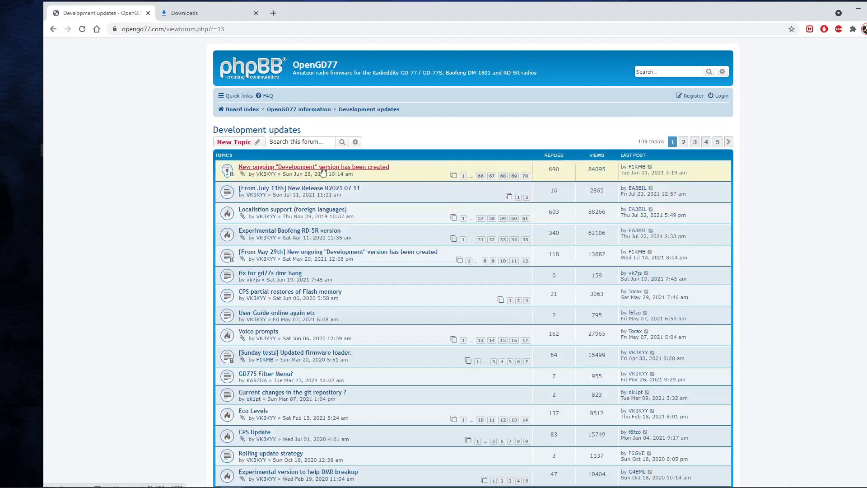
mouse_move(327, 169)
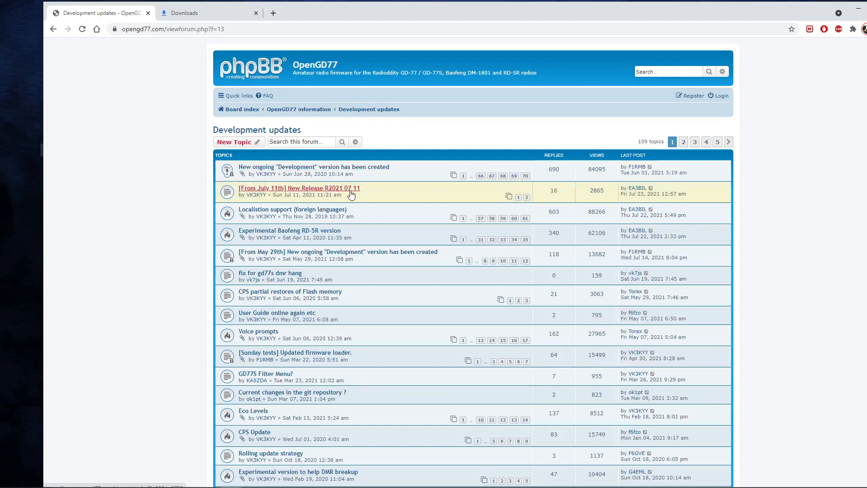
mouse_move(299, 189)
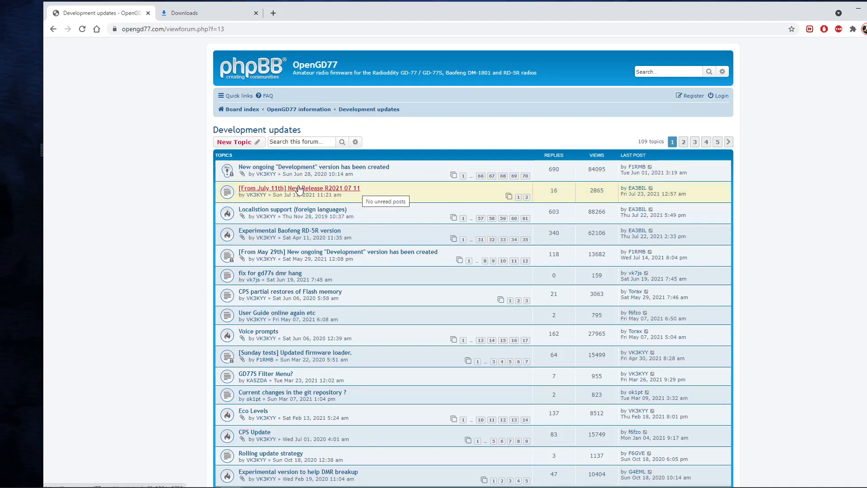
From the New Release R2021 07 11 topic's firmware folder, download OpenGD77.bin
click(305, 188)
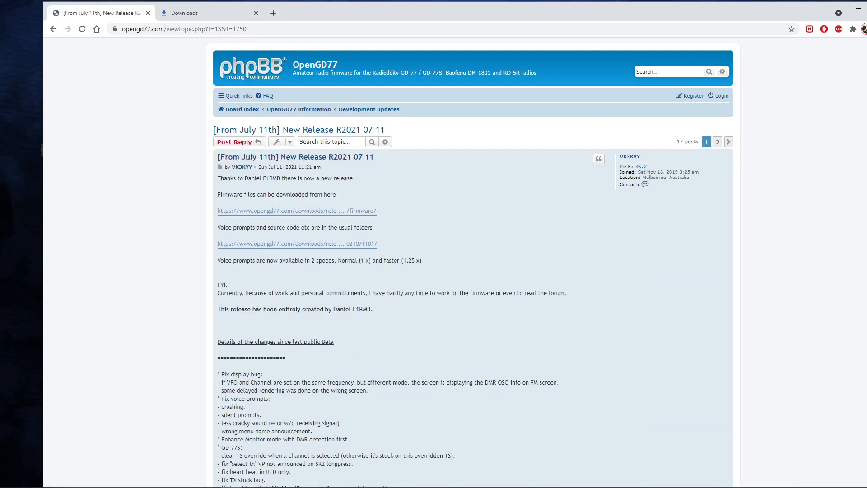
mouse_move(283, 215)
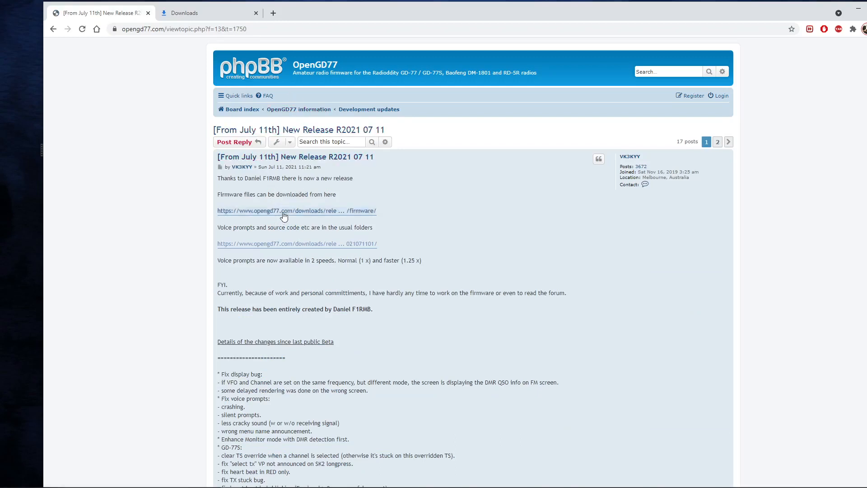
mouse_move(287, 216)
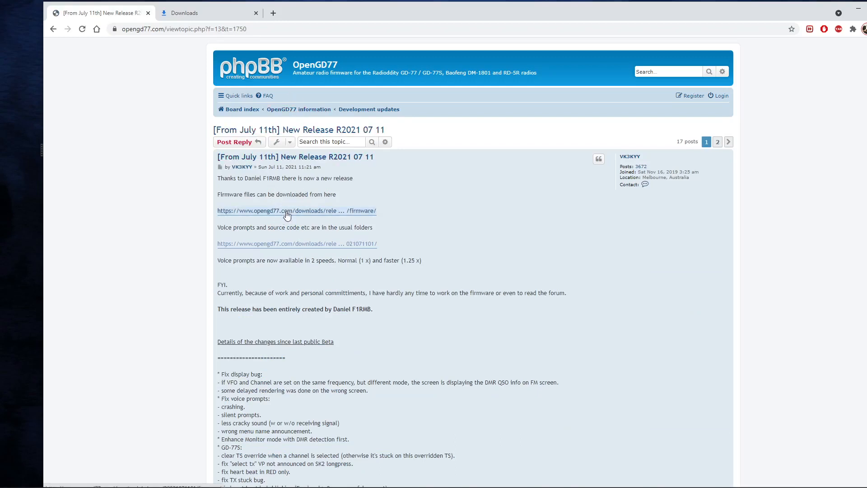
click(287, 210)
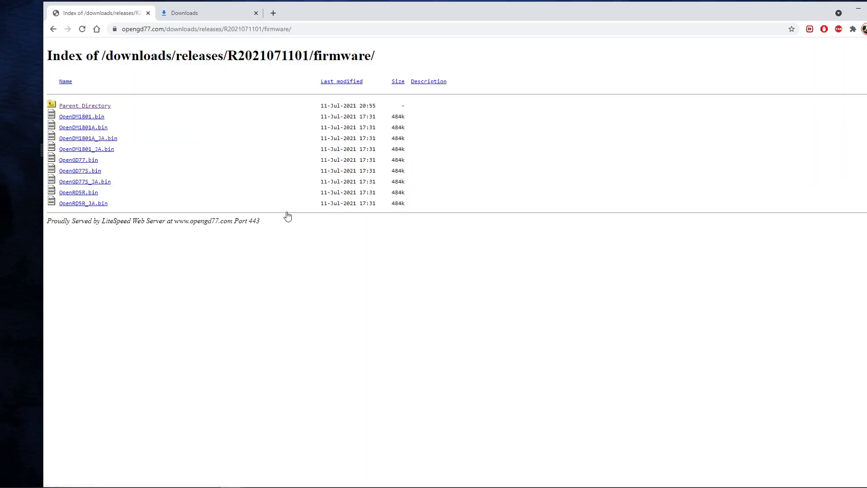
mouse_move(96, 122)
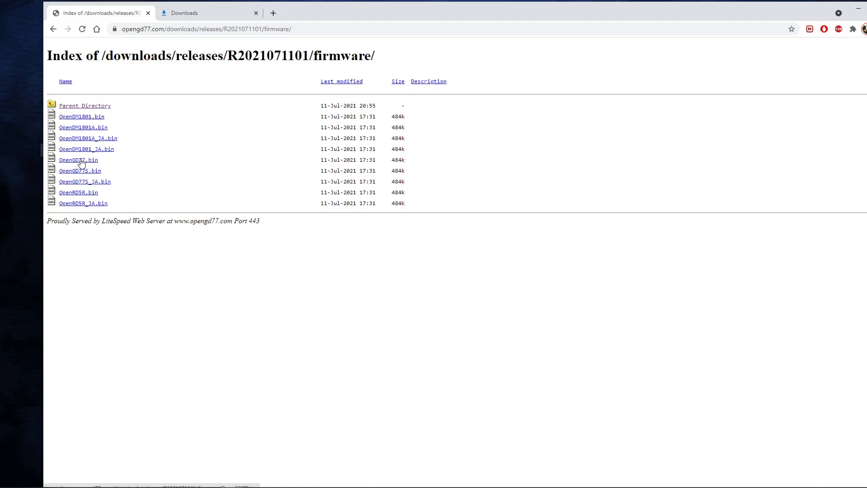
click(78, 159)
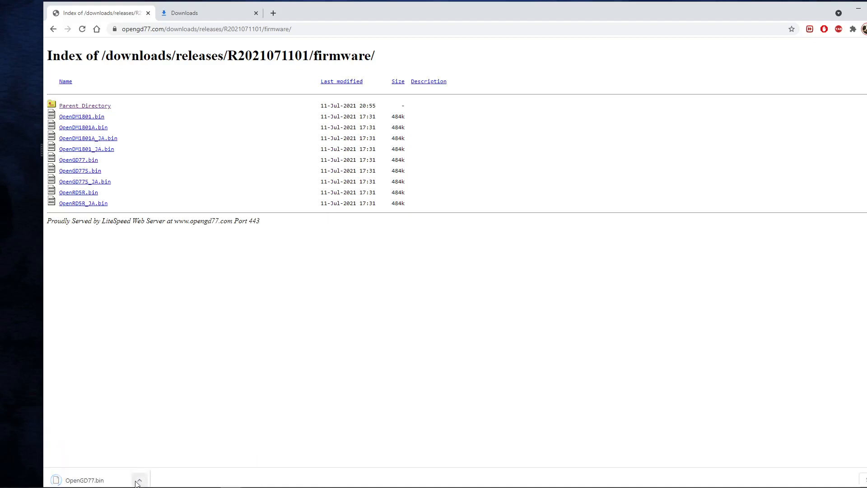
mouse_move(160, 450)
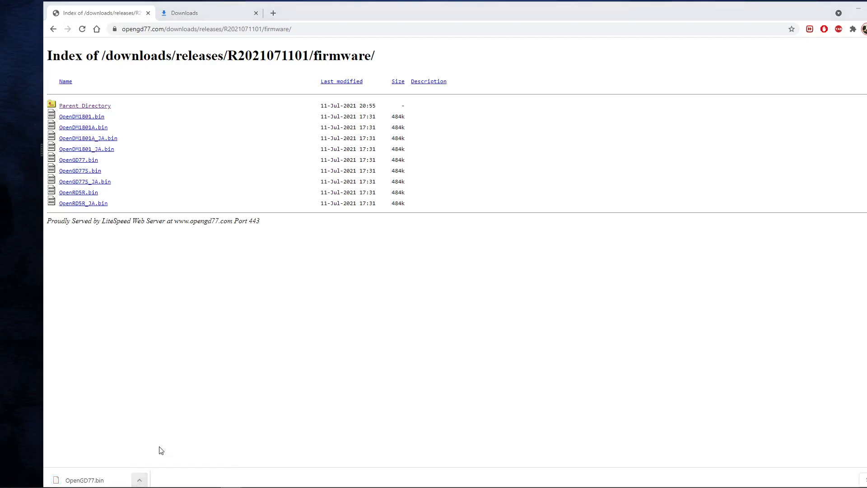
Locate the downloaded OpenGD77.bin in its folder and copy it
click(140, 479)
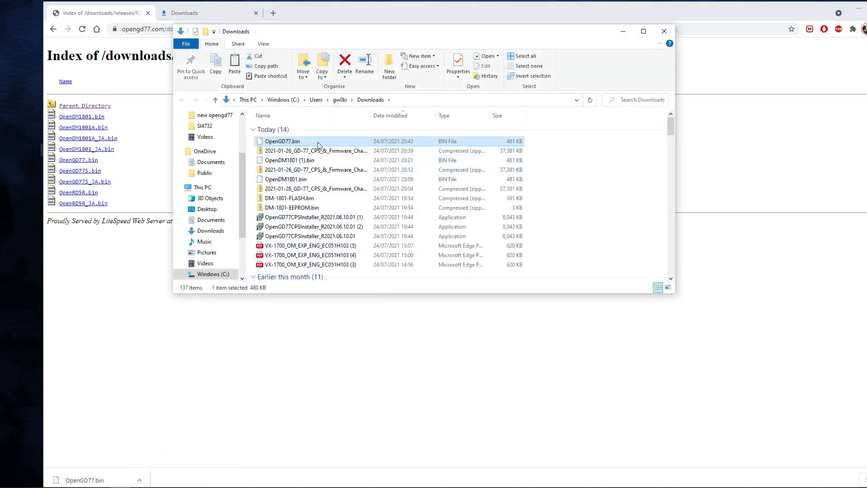
right_click(282, 141)
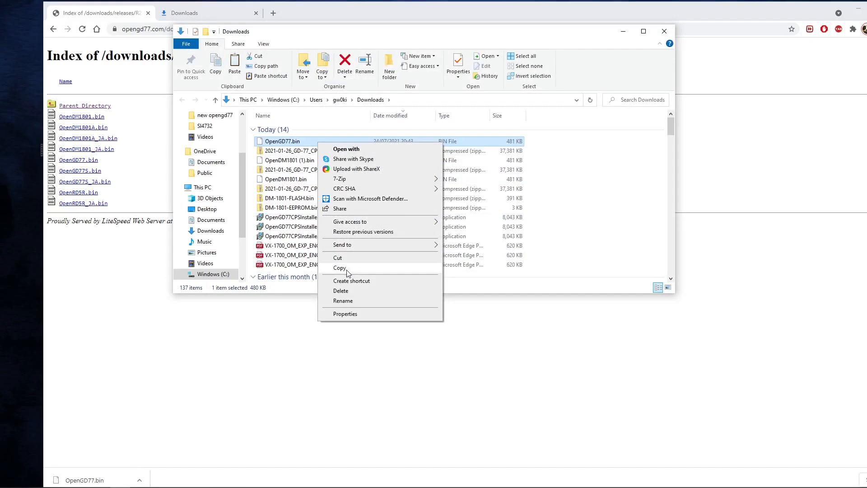
click(340, 268)
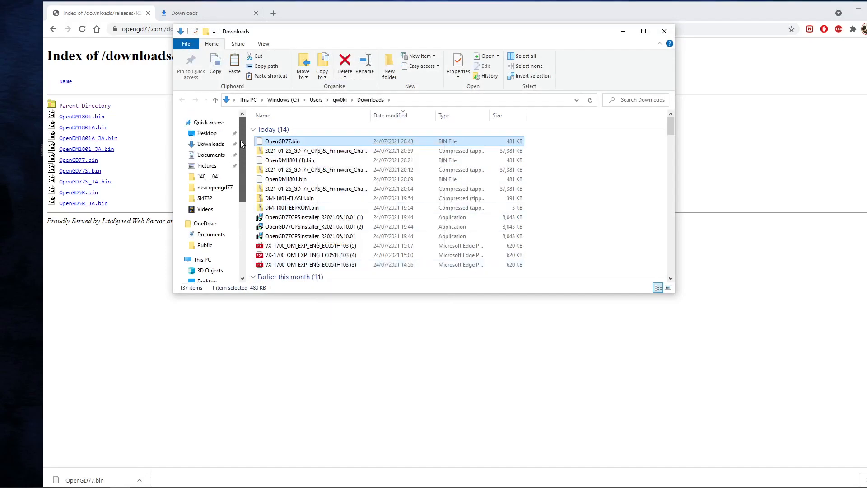
Paste OpenGD77.bin into the Documents\mygd77 folder
click(212, 154)
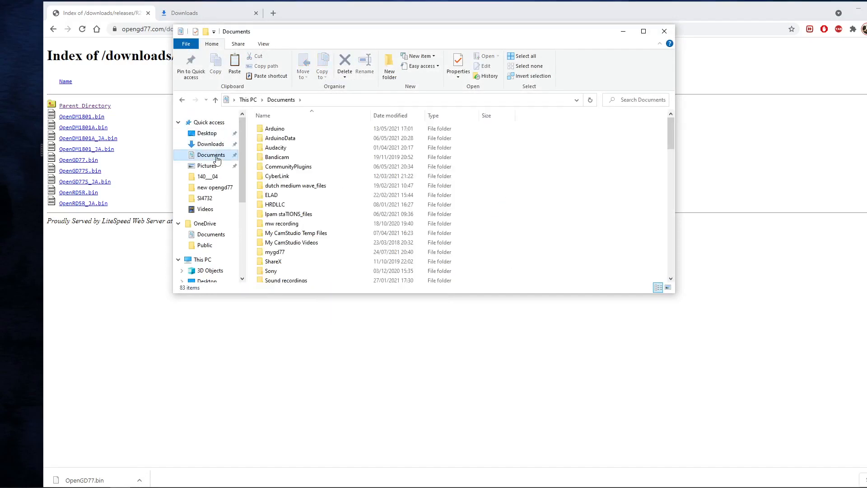
click(275, 251)
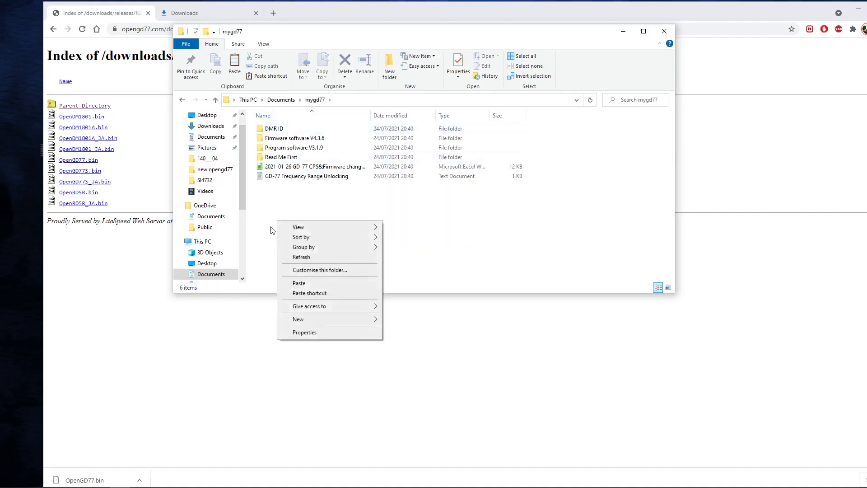
click(297, 282)
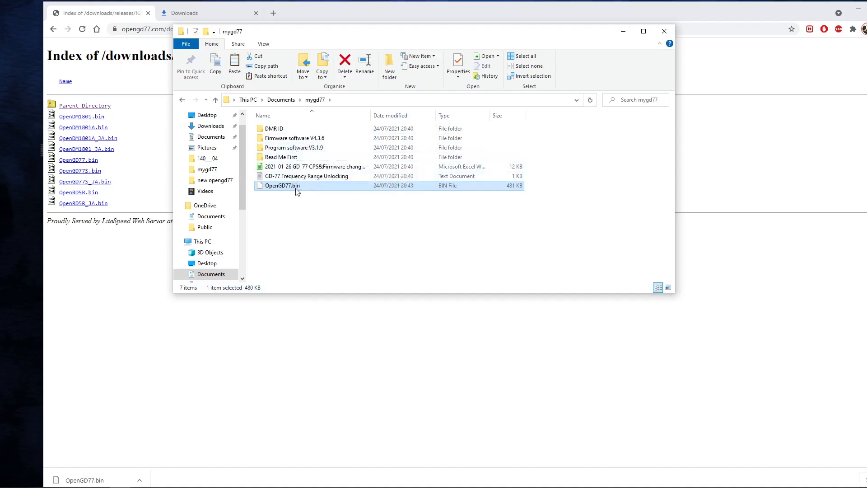
mouse_move(300, 188)
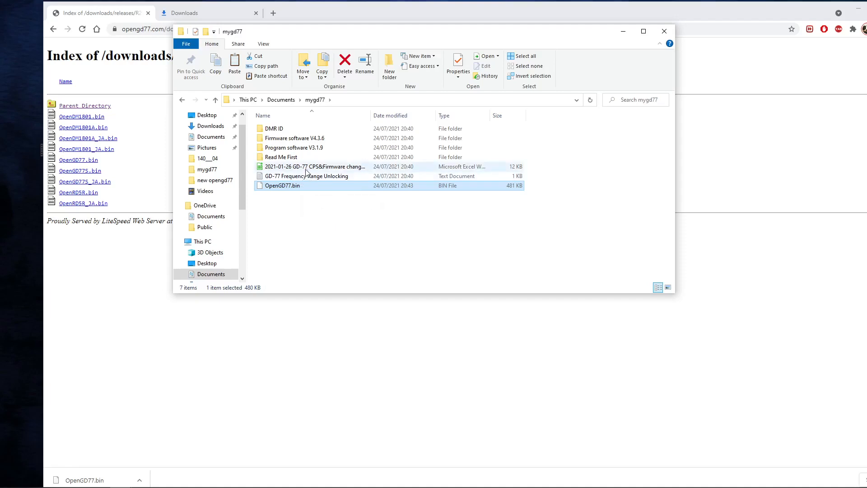
mouse_move(307, 169)
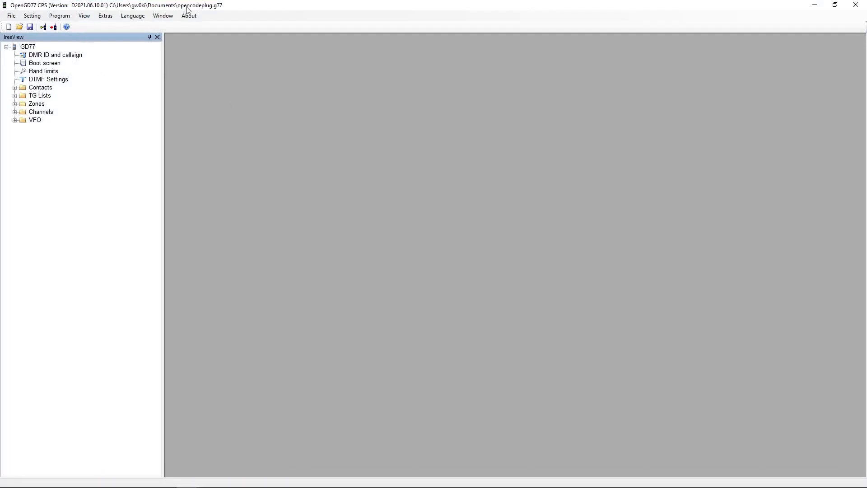
mouse_move(196, 5)
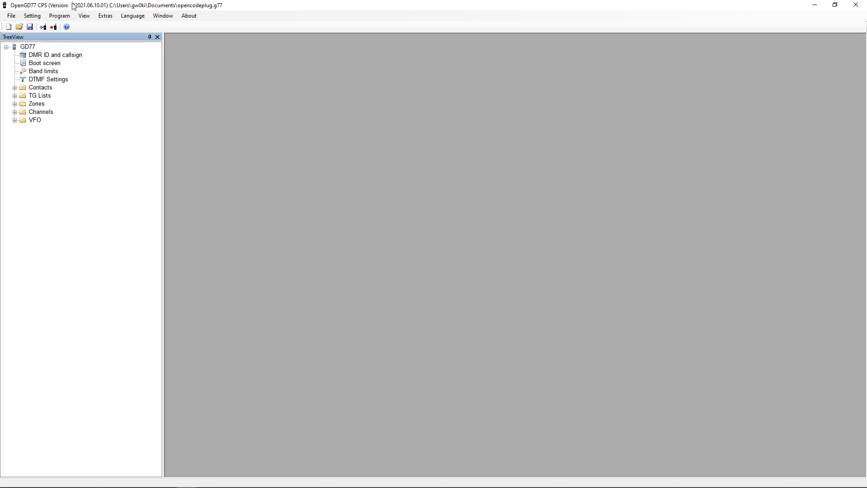
Launch the Firmware loader from the CPS Extras menu
click(104, 15)
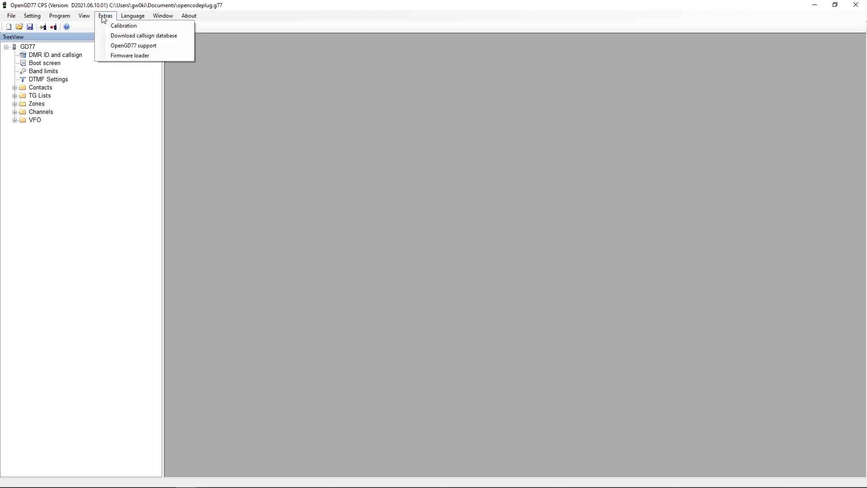
click(130, 55)
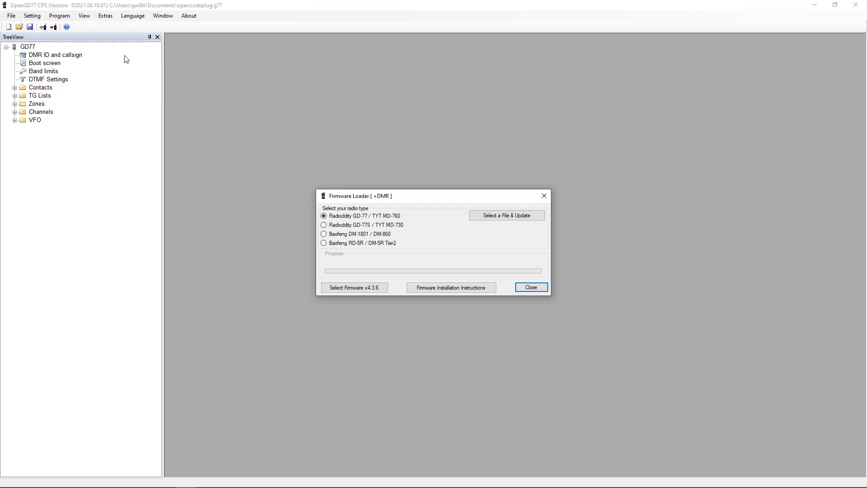
mouse_move(114, 63)
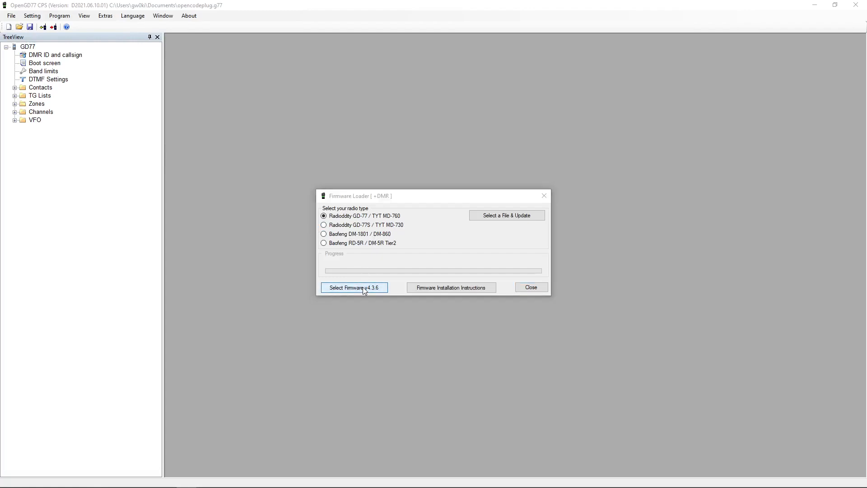
Verify GD-77_V4.3.6.sgl from mygd77\Firmware software V4.3.6 as the official firmware
click(354, 287)
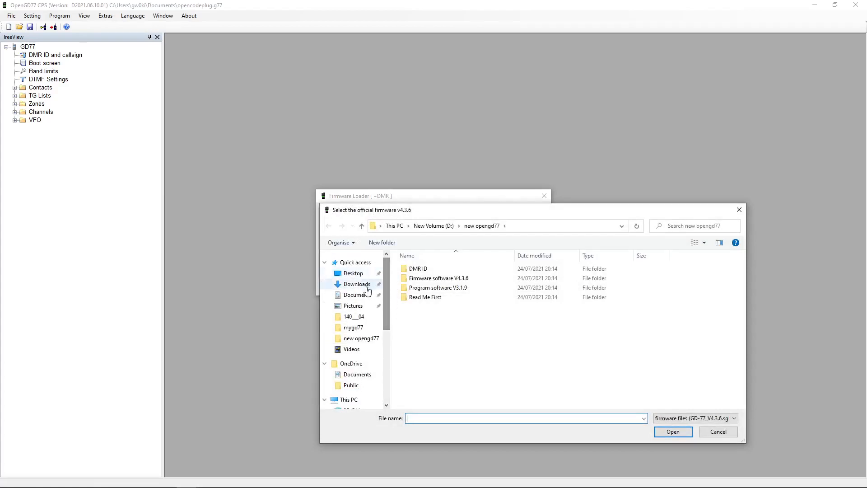
click(356, 295)
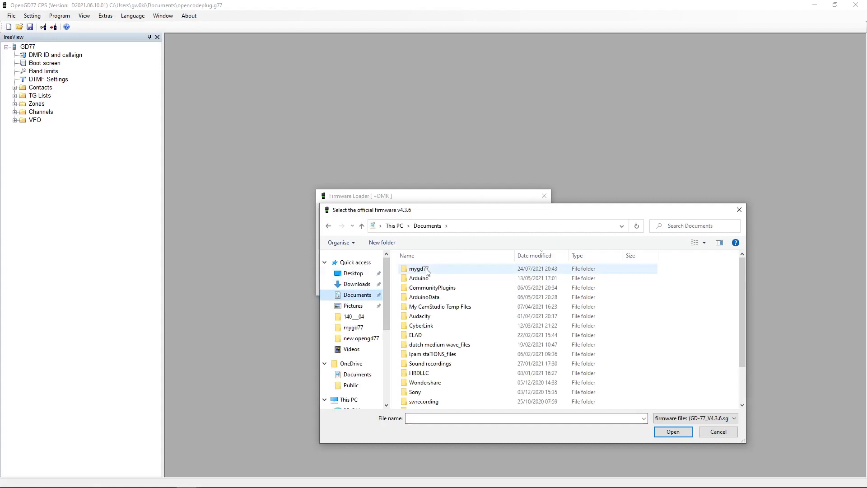
double_click(418, 268)
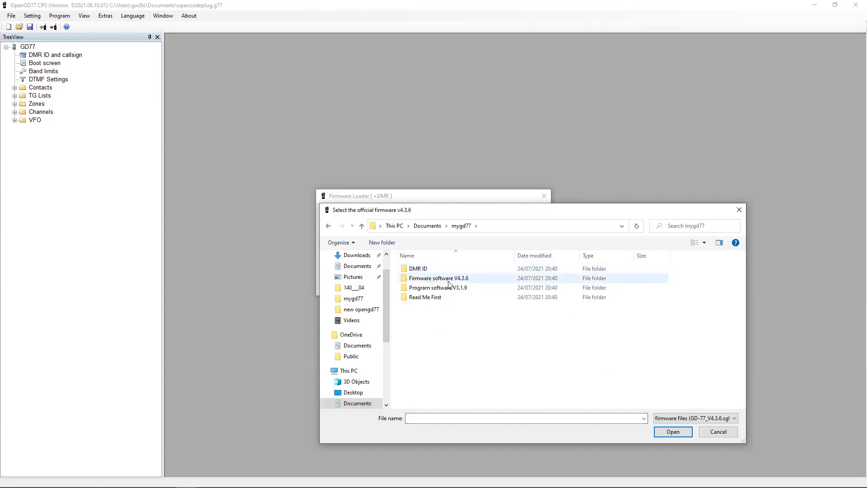
mouse_move(461, 282)
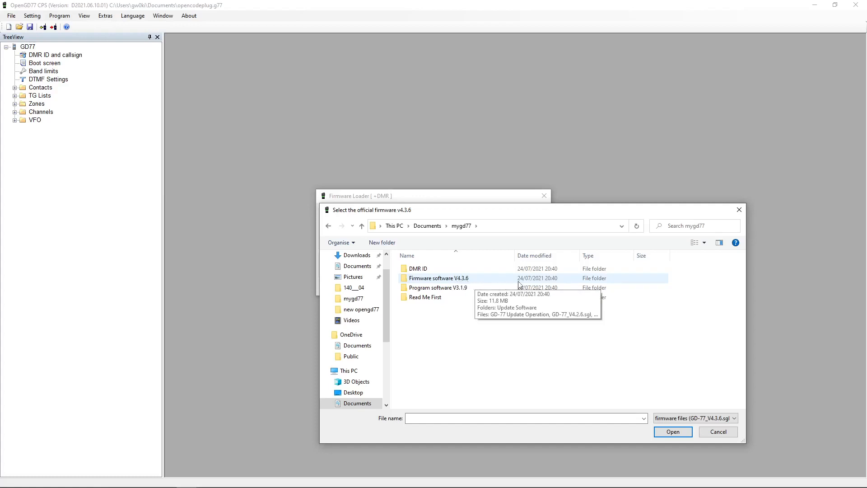
double_click(439, 278)
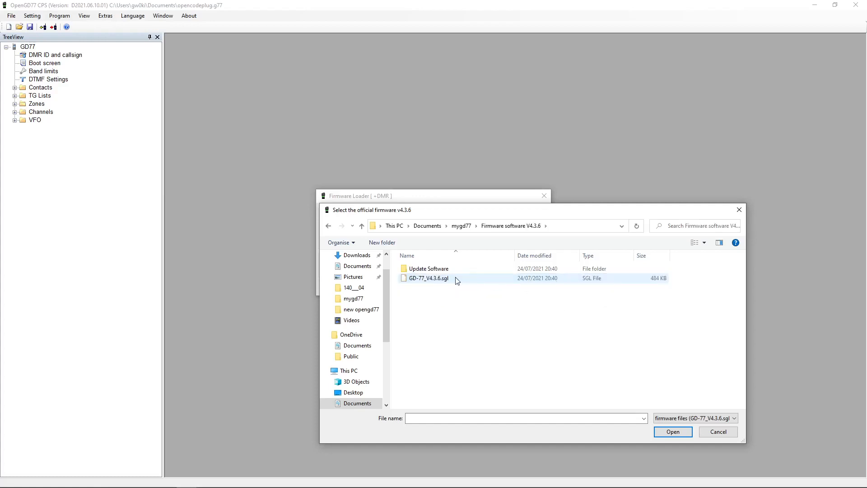
mouse_move(428, 282)
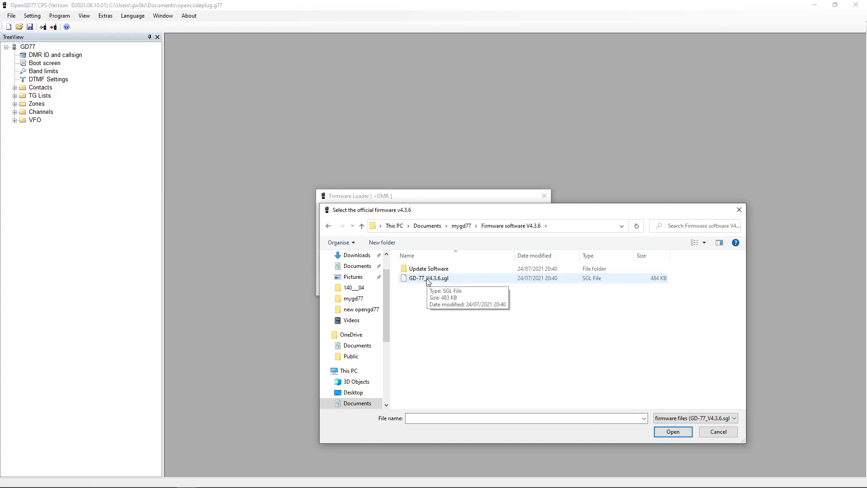
click(427, 278)
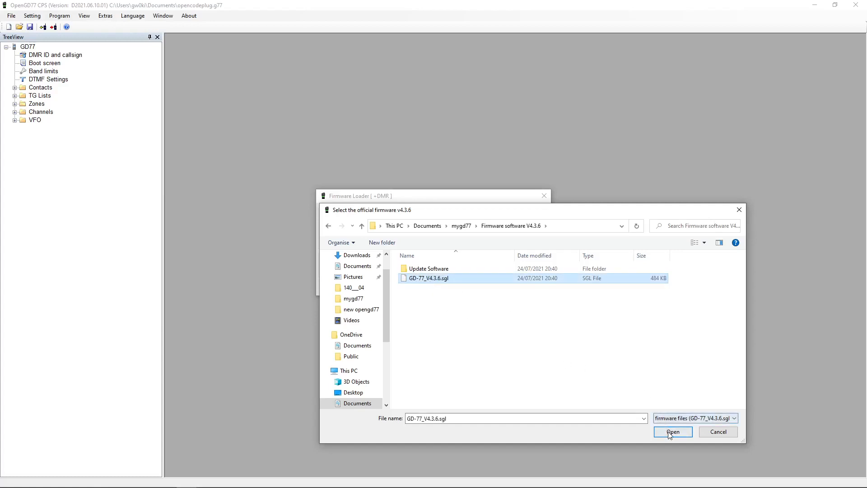
click(673, 431)
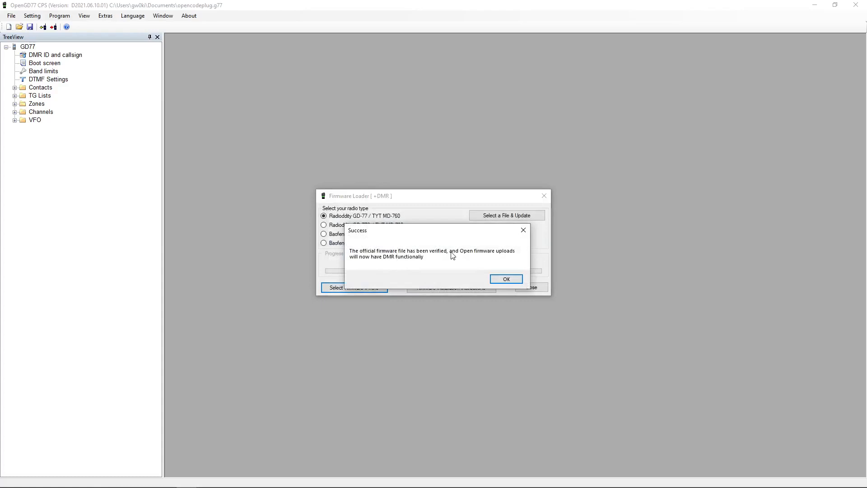
mouse_move(415, 259)
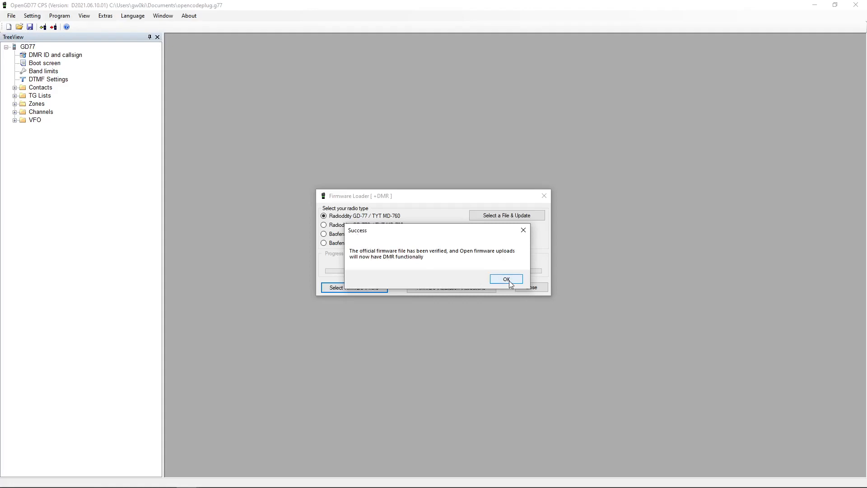
click(505, 279)
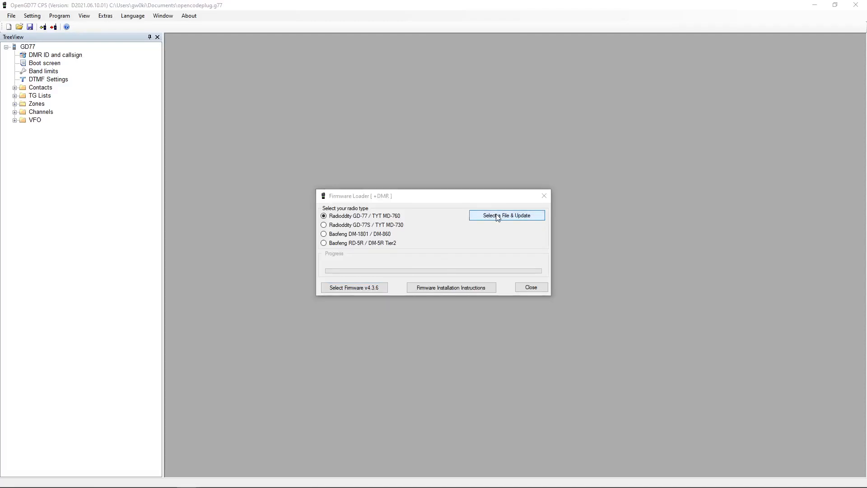
Flash OpenGD77.bin from mygd77 to the radio and acknowledge the update-complete message
click(507, 215)
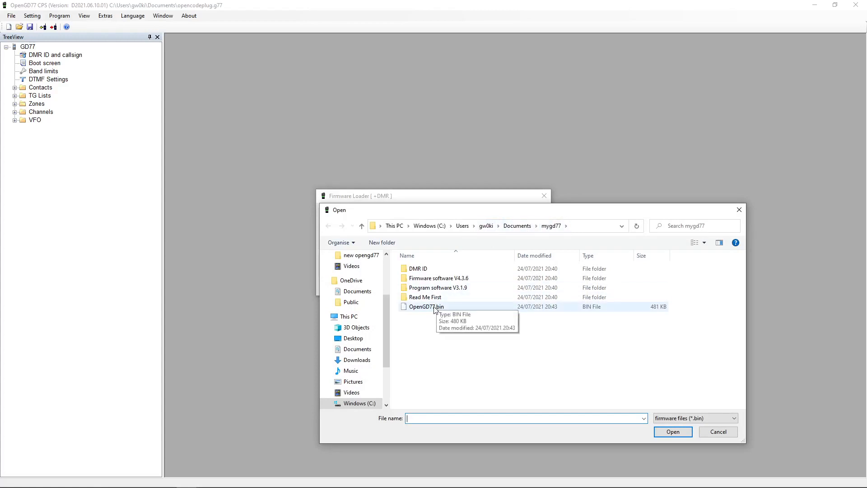
click(673, 432)
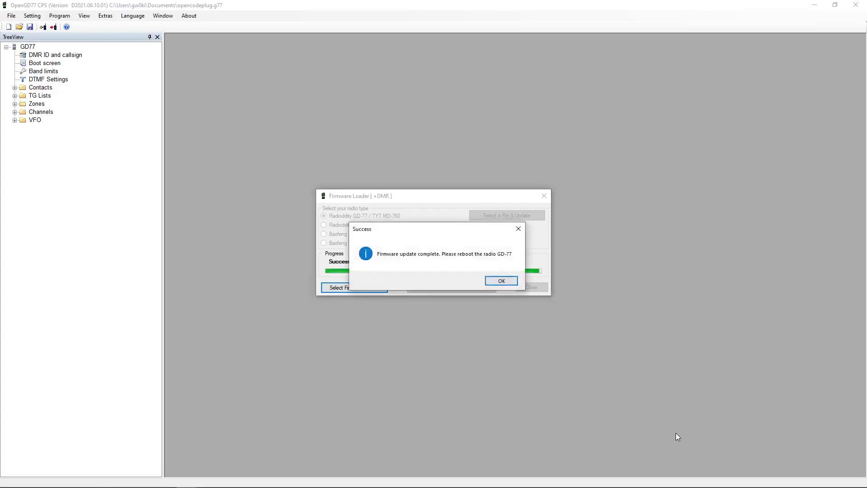
mouse_move(779, 312)
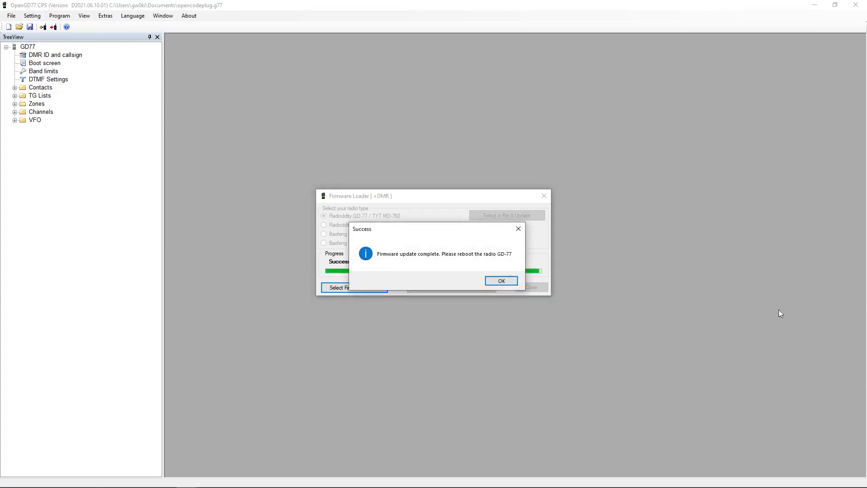
click(501, 280)
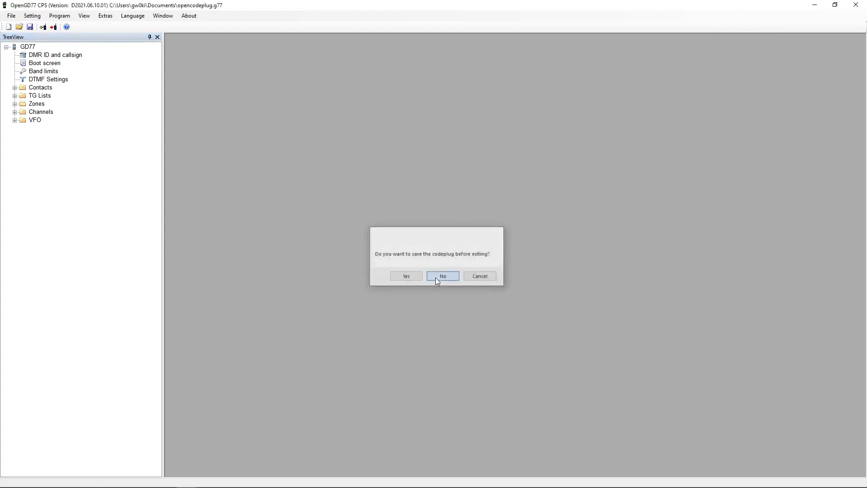
Quit CPS without saving the codeplug and go back to the R2021 07 11 release thread
click(442, 276)
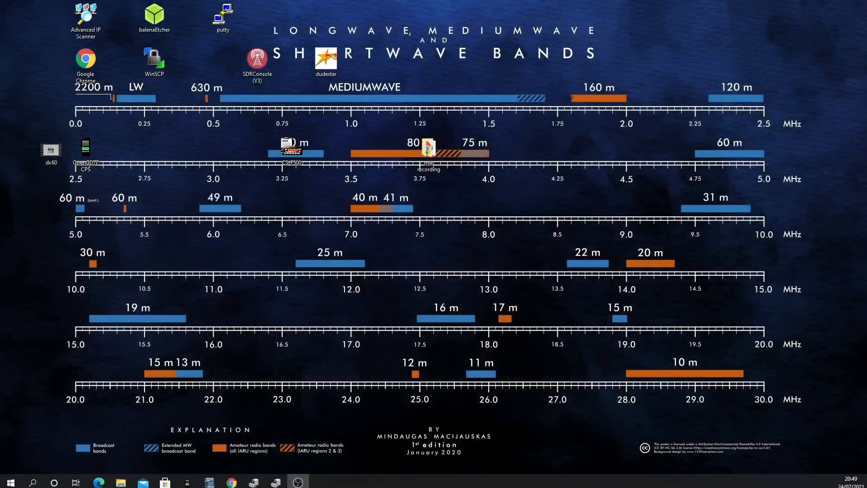
mouse_move(230, 480)
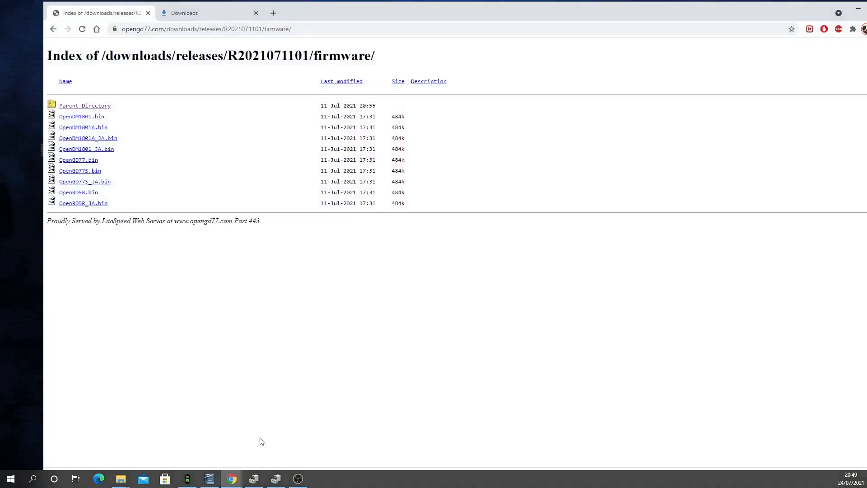
click(56, 29)
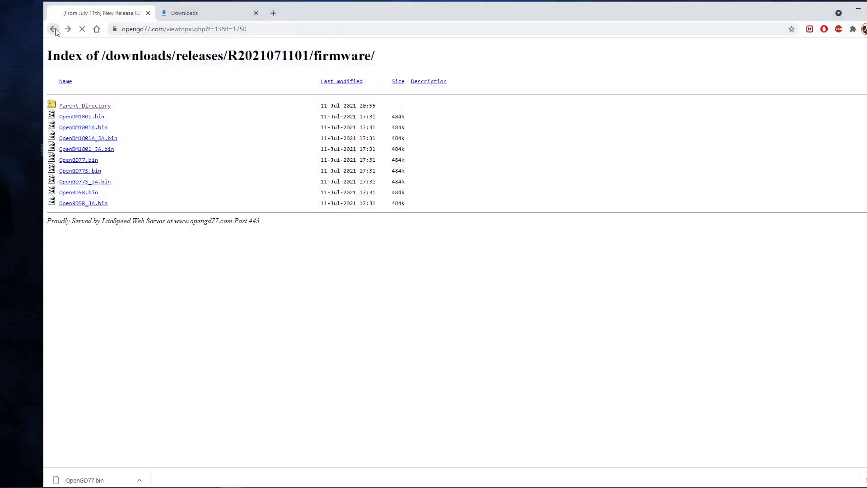
click(53, 28)
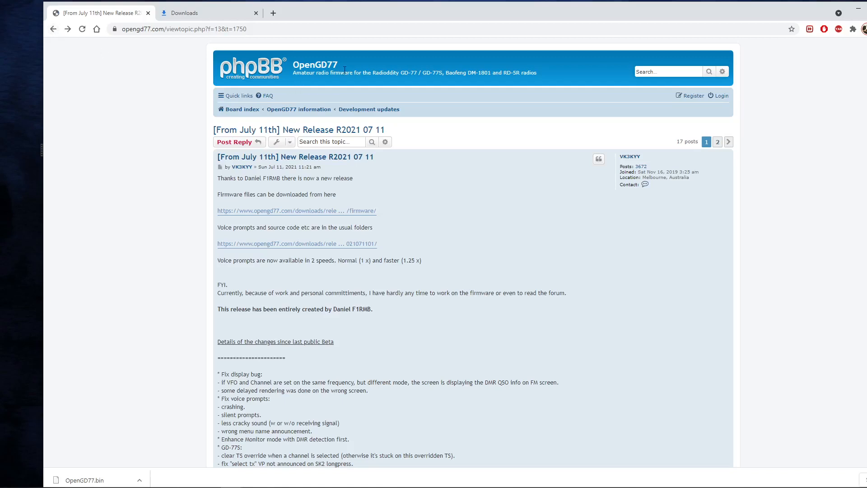
mouse_move(345, 69)
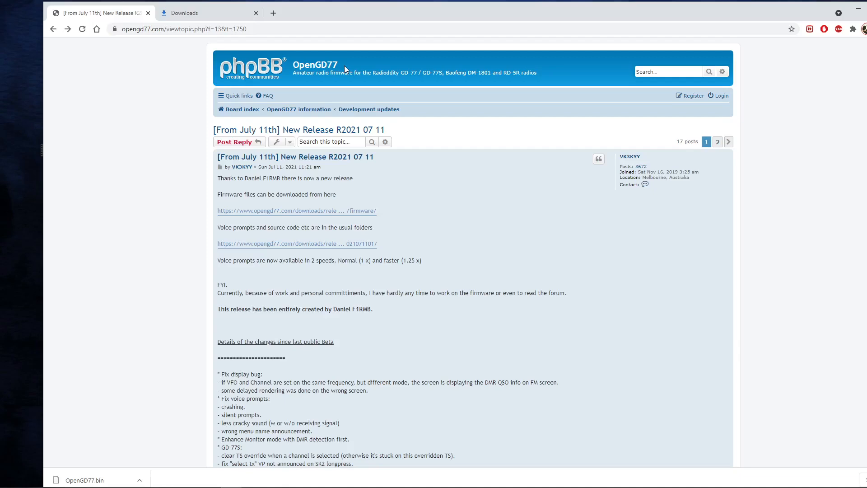
mouse_move(344, 69)
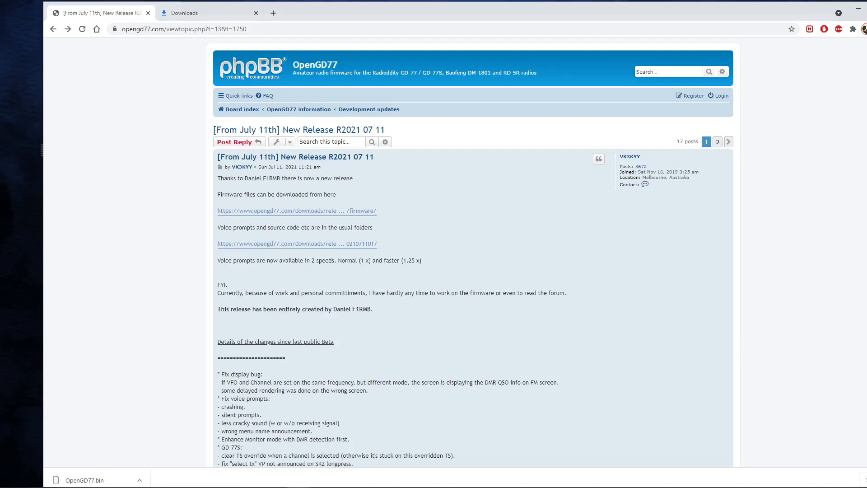